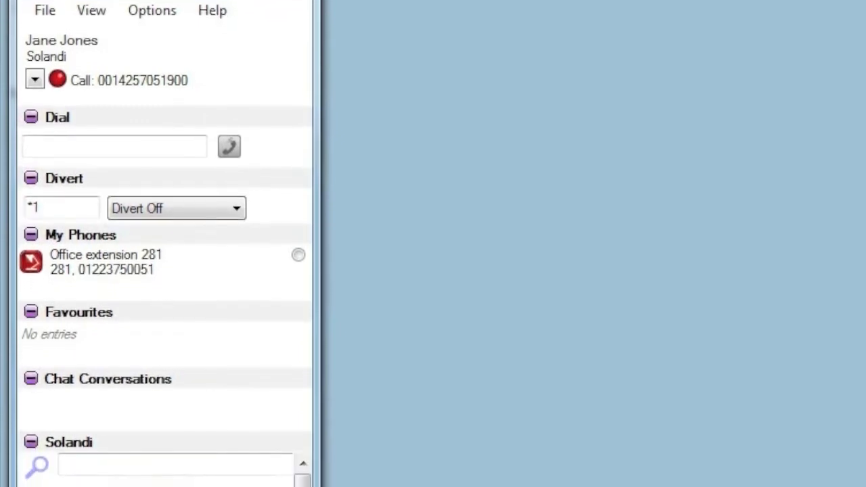
# - Scroll the Flexor OnScreen panel down to the Solandi colleague directory with availability
pyautogui.scroll(-3)
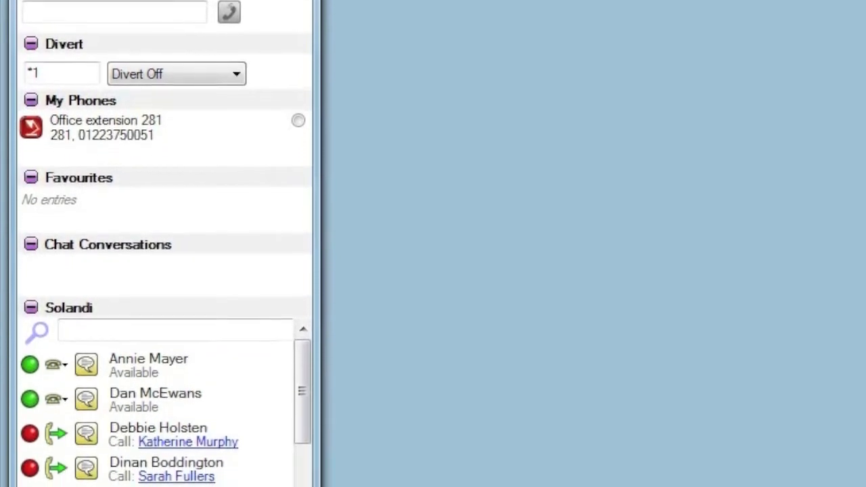
pyautogui.scroll(-3)
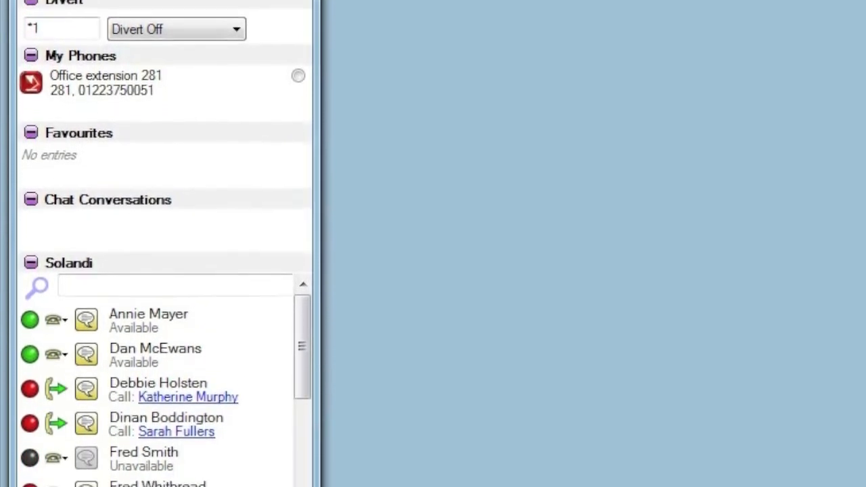
pyautogui.scroll(3)
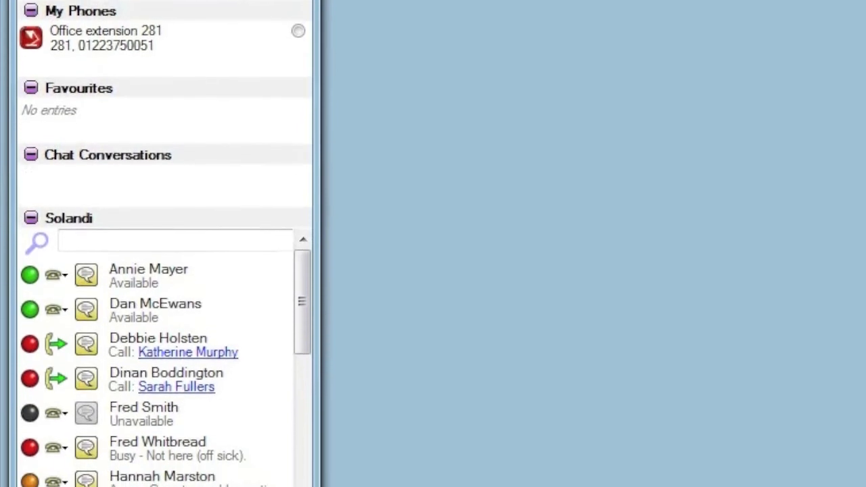
pyautogui.scroll(-3)
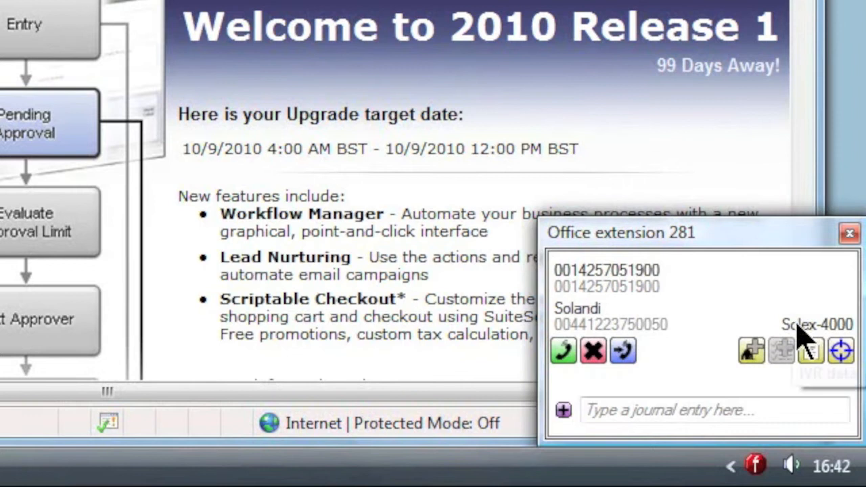
pyautogui.moveTo(724, 332)
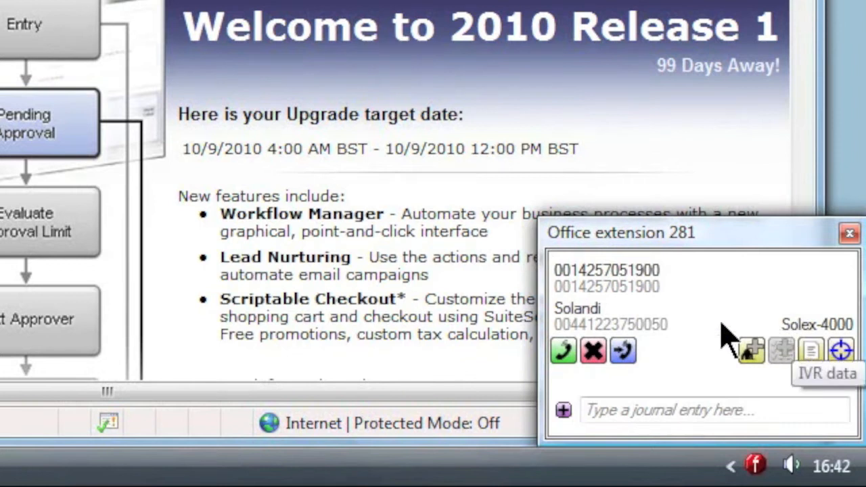
pyautogui.moveTo(563, 351)
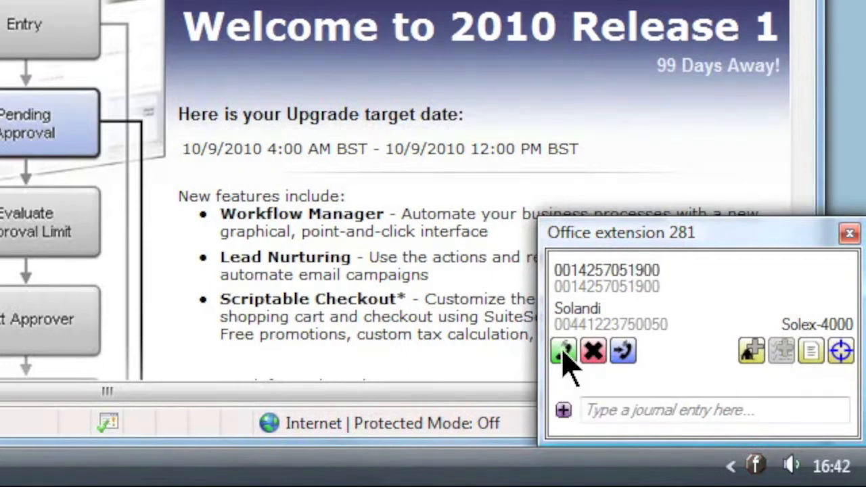
pyautogui.click(564, 350)
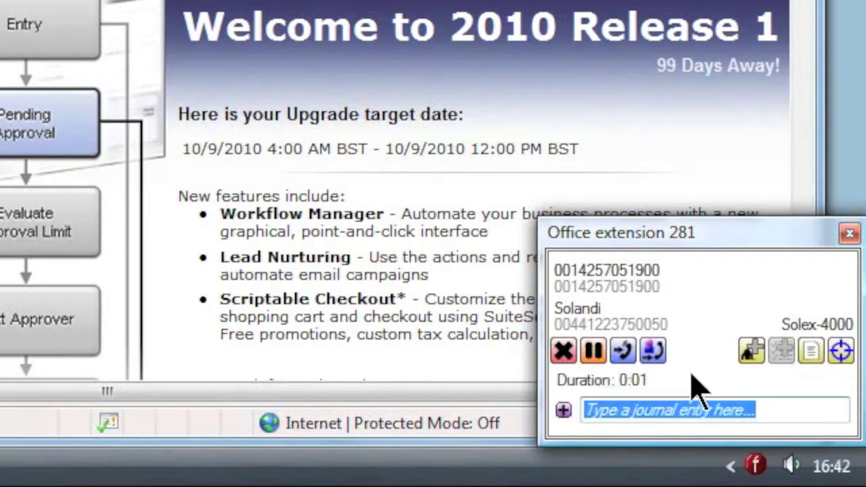
pyautogui.moveTo(738, 384)
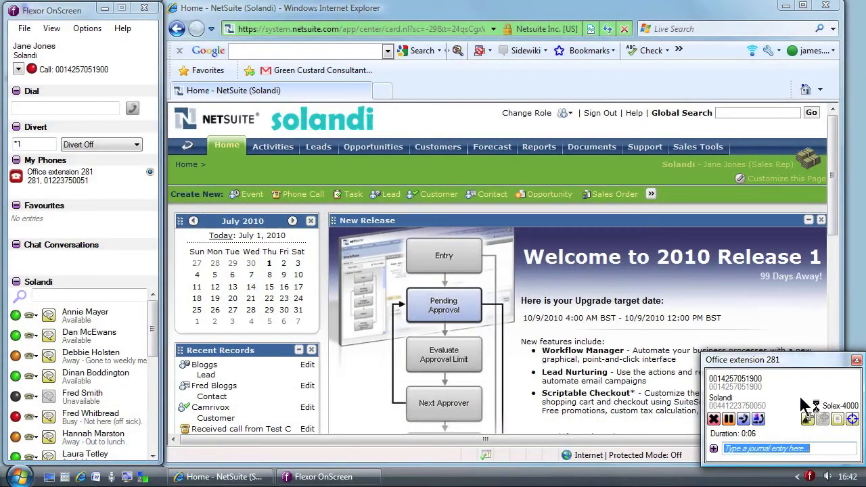
pyautogui.click(493, 194)
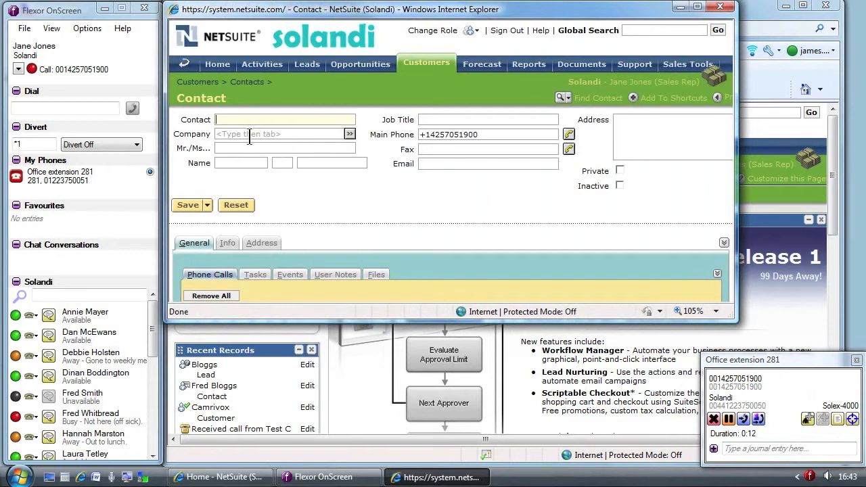
pyautogui.write('Bob Brews')
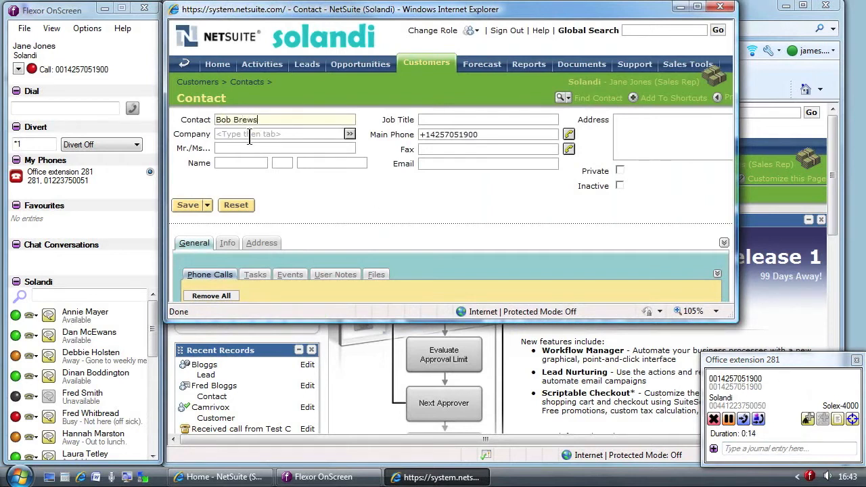
pyautogui.write('ster')
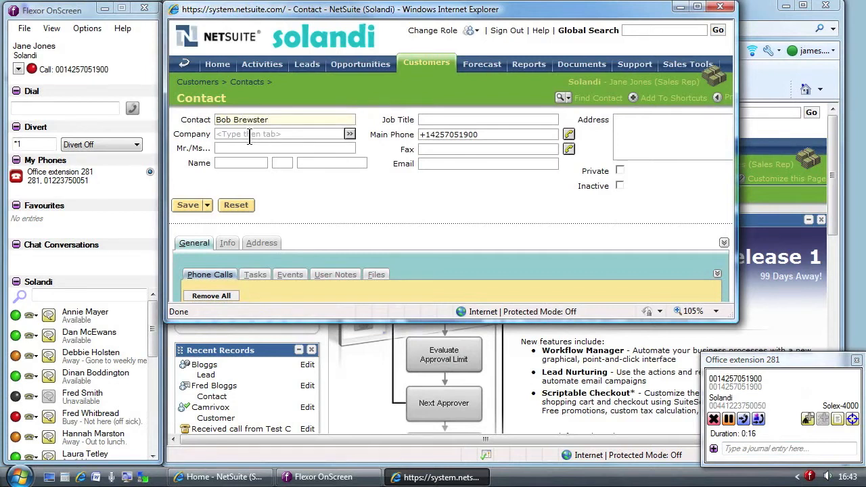
pyautogui.moveTo(467, 149)
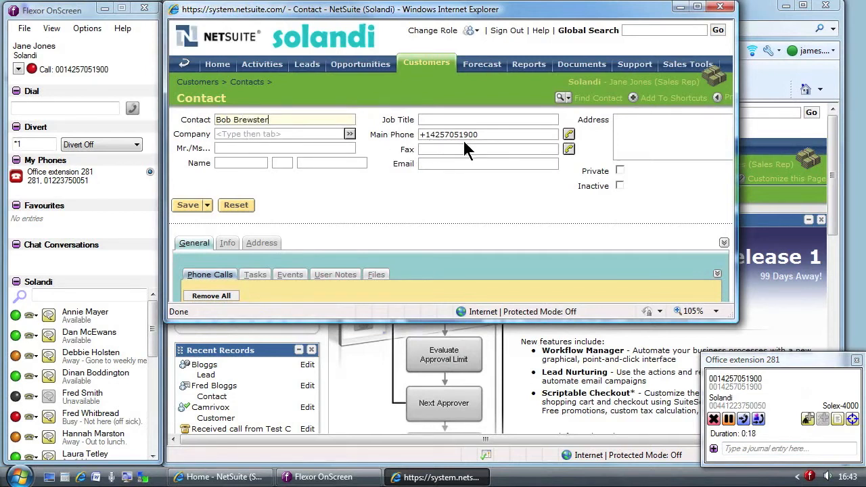
pyautogui.moveTo(528, 216)
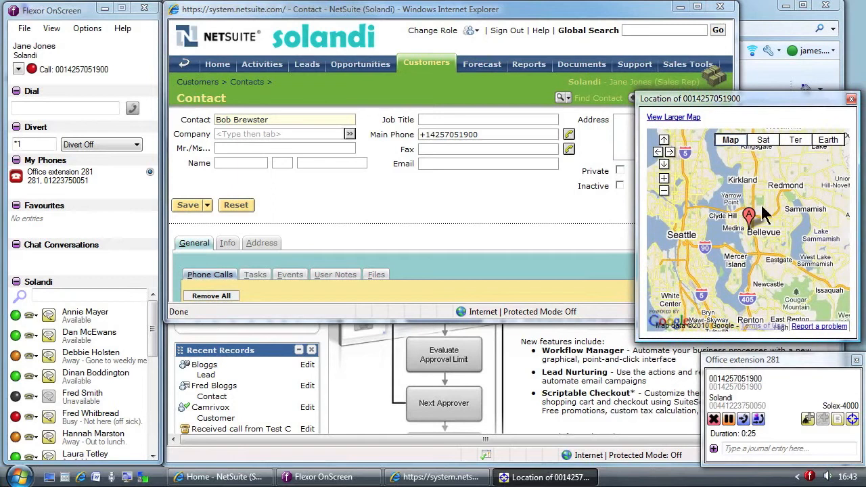
# - Enter the Bellevue address from the map lookup with zip WA 98004-5770
pyautogui.click(750, 215)
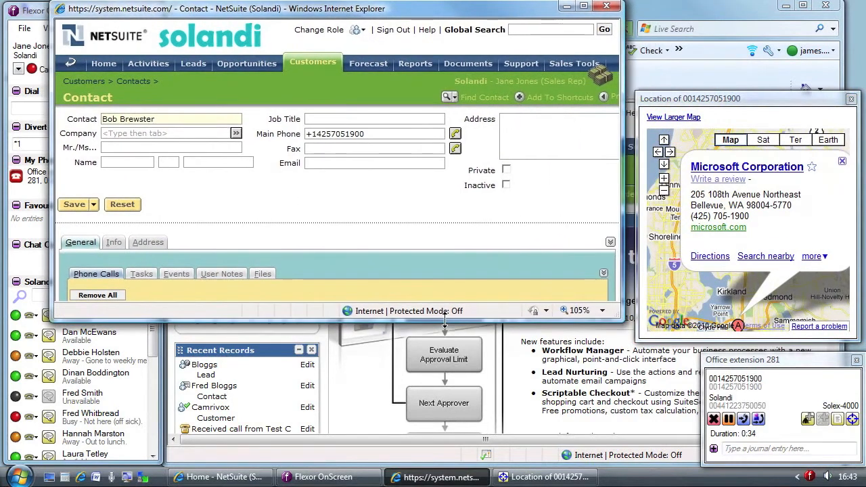
pyautogui.click(147, 242)
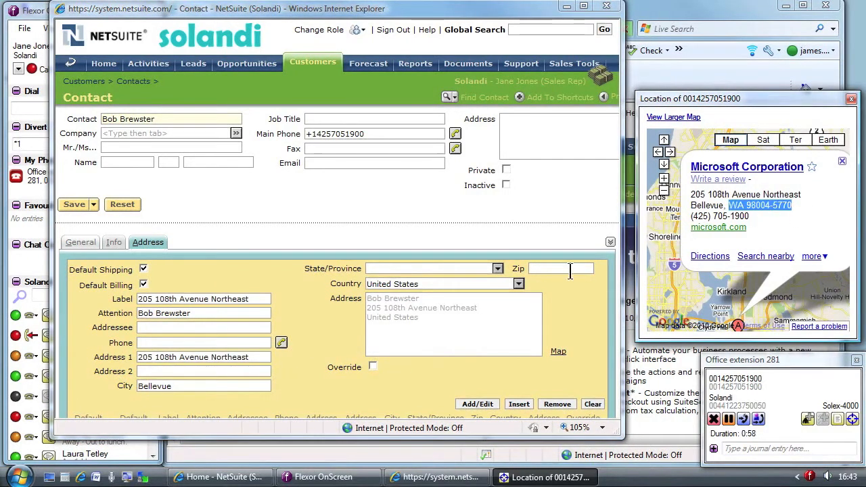
pyautogui.write('WA 98004-5770')
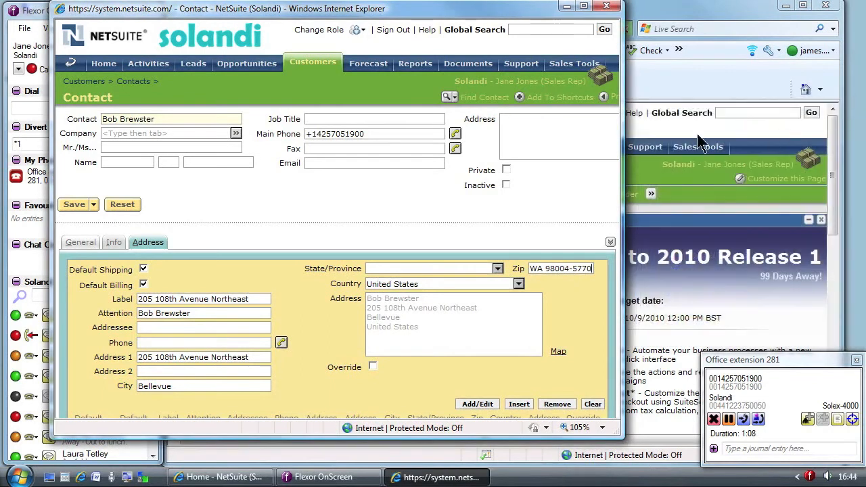
pyautogui.click(113, 242)
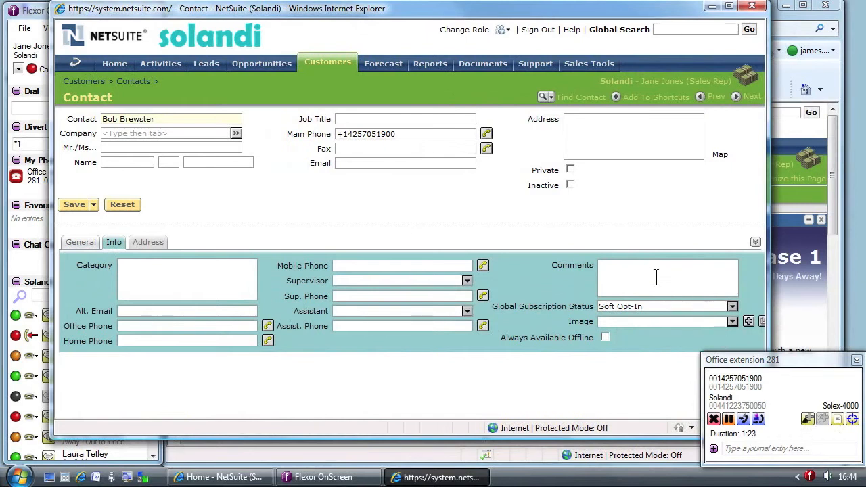
# - Note interest in 5 units of the Solex-4000 and ask a colleague for the quote over chat
pyautogui.write('Interested in 5 unit')
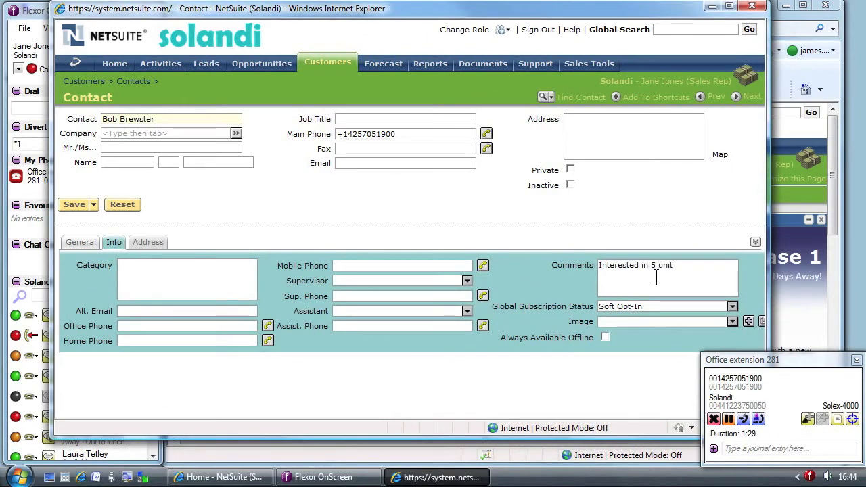
pyautogui.write('s of the Solex-4000.')
pyautogui.write('What would we quote for 5 units')
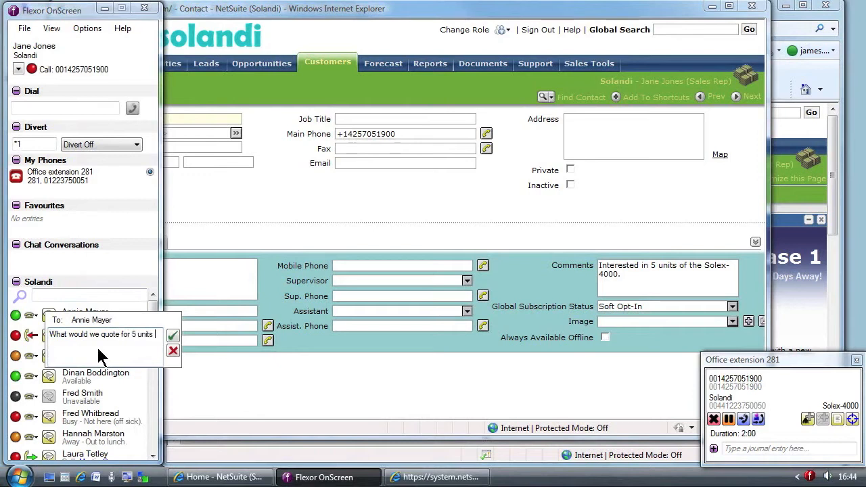
pyautogui.click(173, 336)
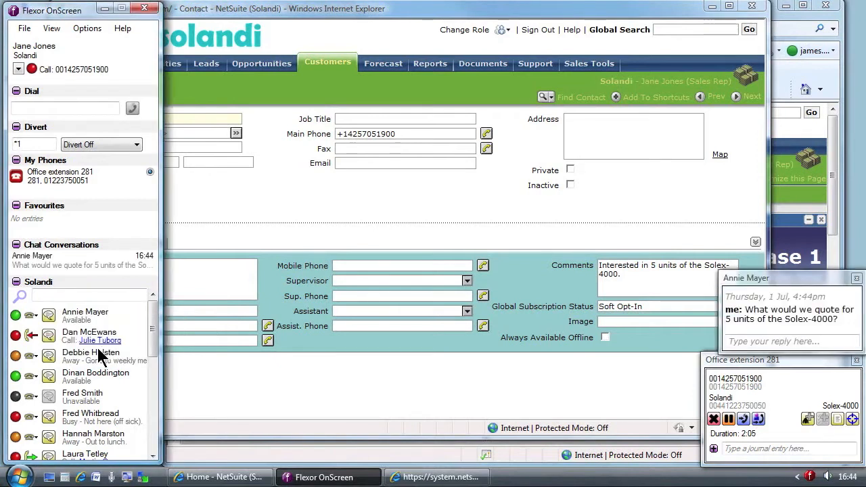
pyautogui.moveTo(531, 372)
pyautogui.write(' Quote')
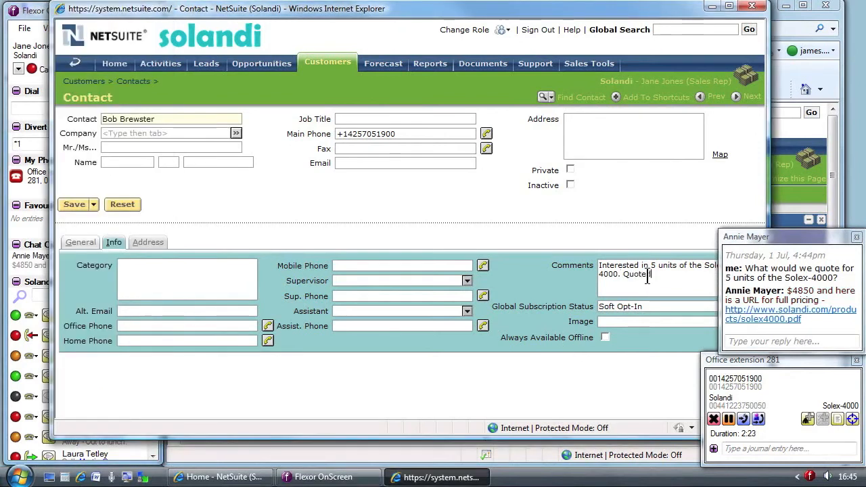
# - Add the quoted price $4850, reply thanks in the chat and close the conversation
pyautogui.write('$4850')
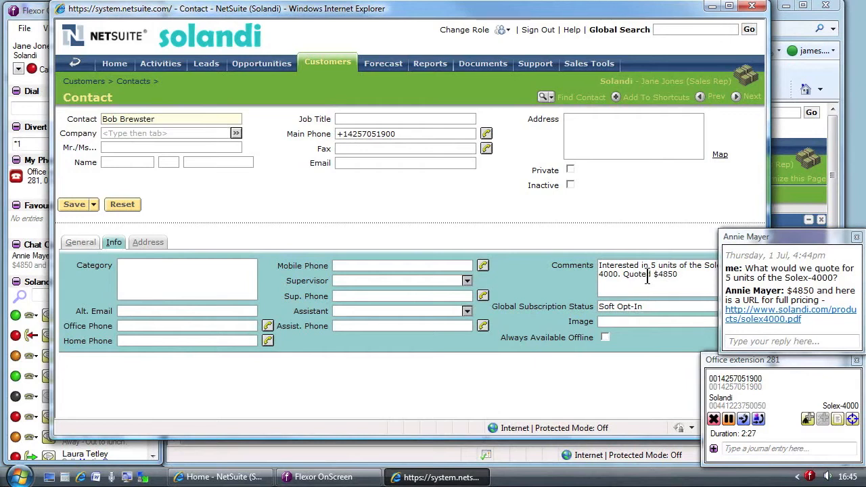
pyautogui.write('Tha')
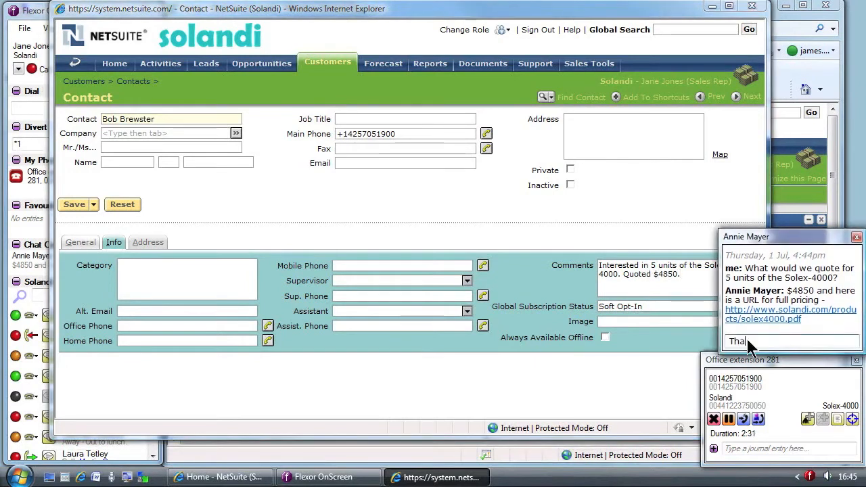
pyautogui.press('Return')
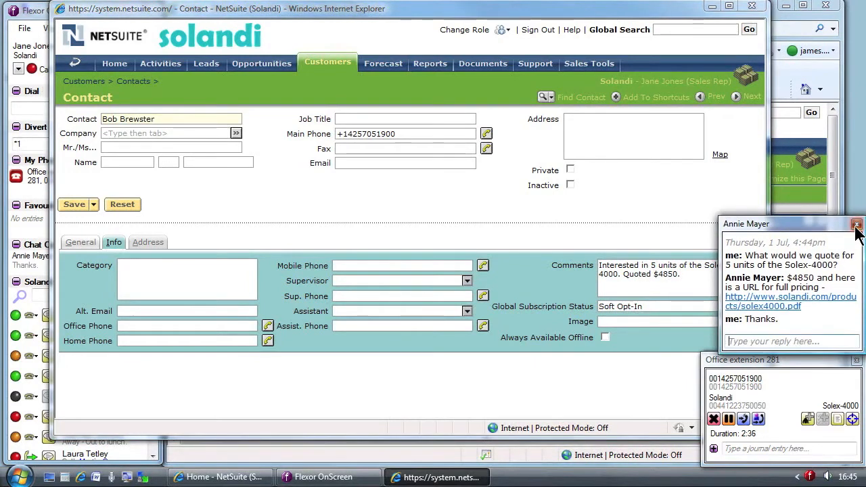
pyautogui.click(74, 205)
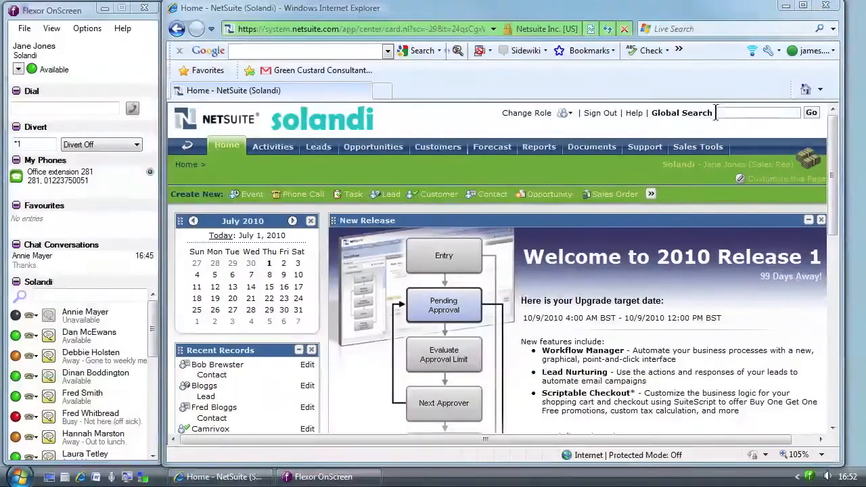
# - Find the brewster contact, review its comments and return to its general details
pyautogui.write('brewster')
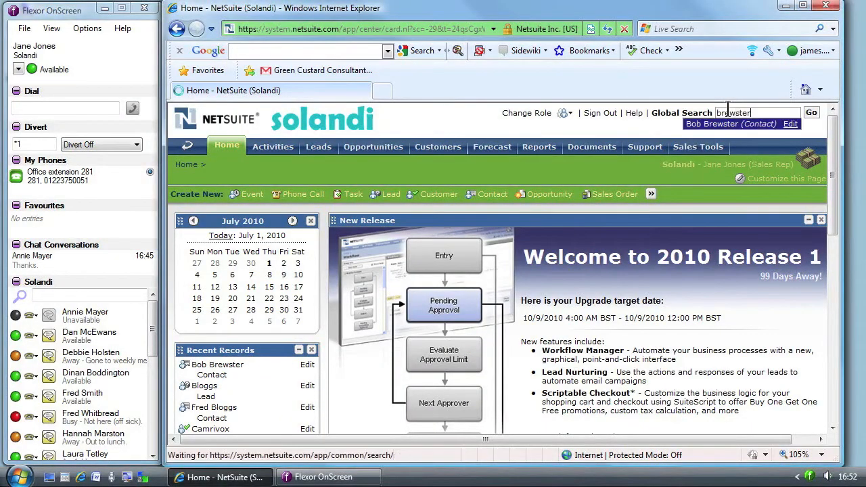
pyautogui.click(712, 124)
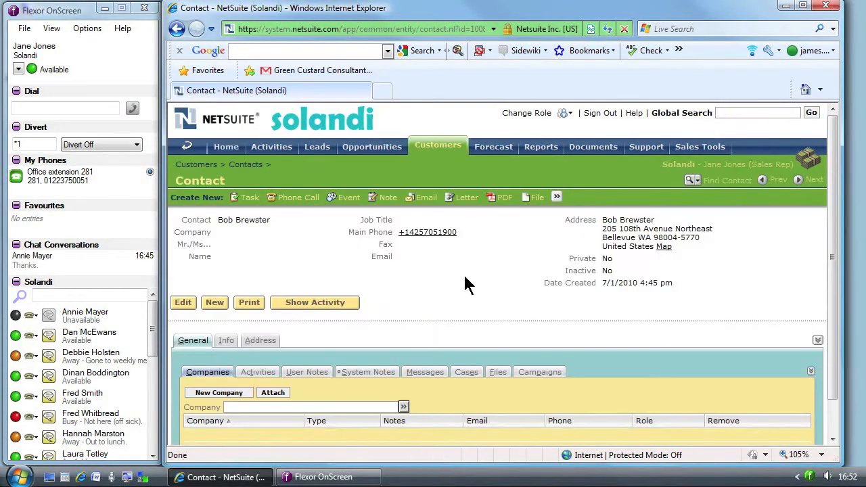
pyautogui.click(226, 340)
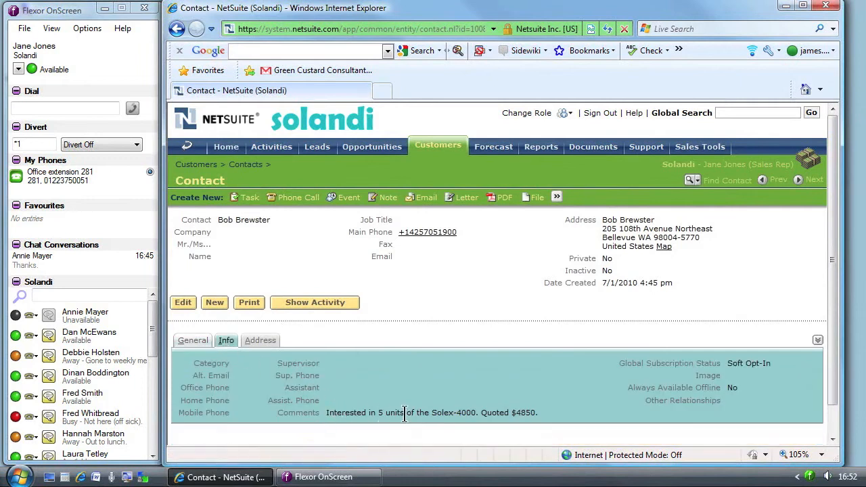
pyautogui.moveTo(256, 331)
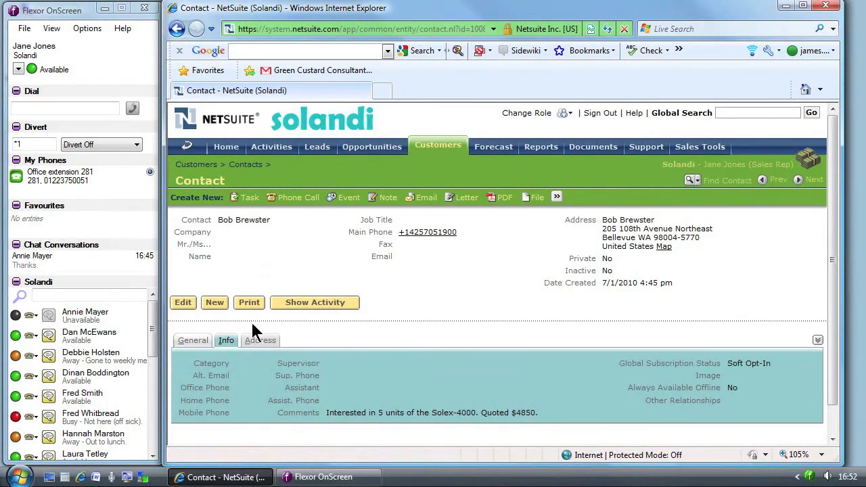
pyautogui.click(427, 232)
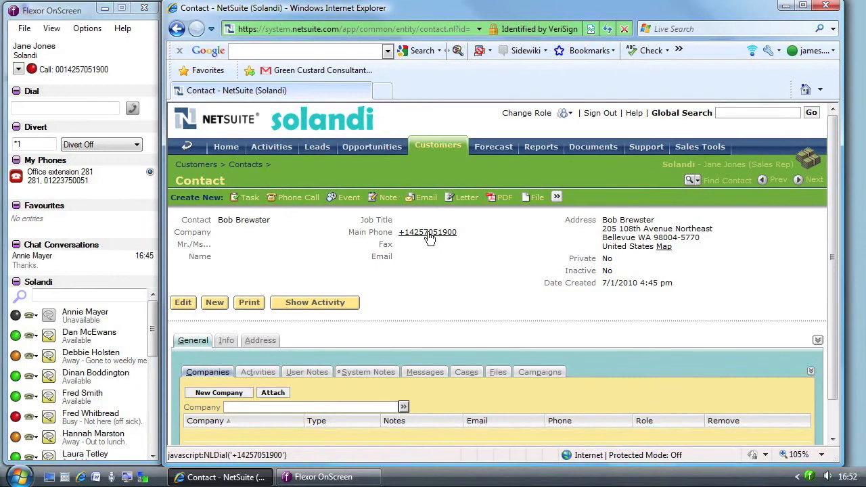
# - Call the contact's main phone number and save the completed phone call record
pyautogui.click(427, 232)
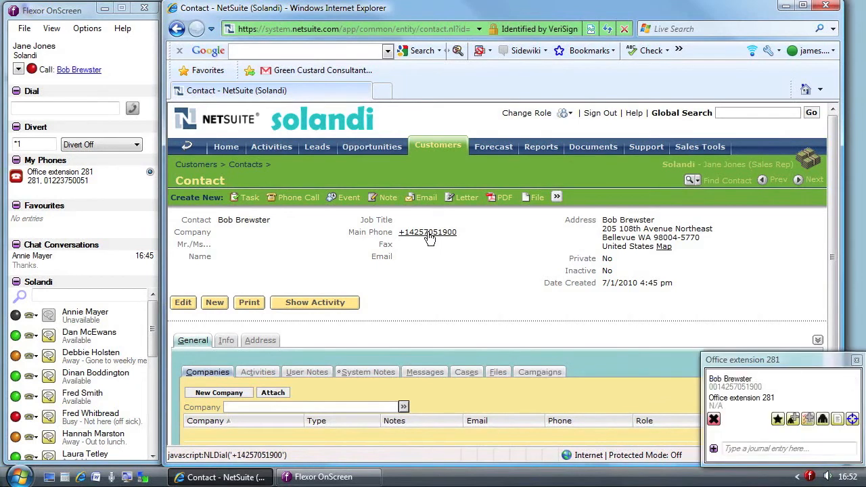
pyautogui.click(427, 232)
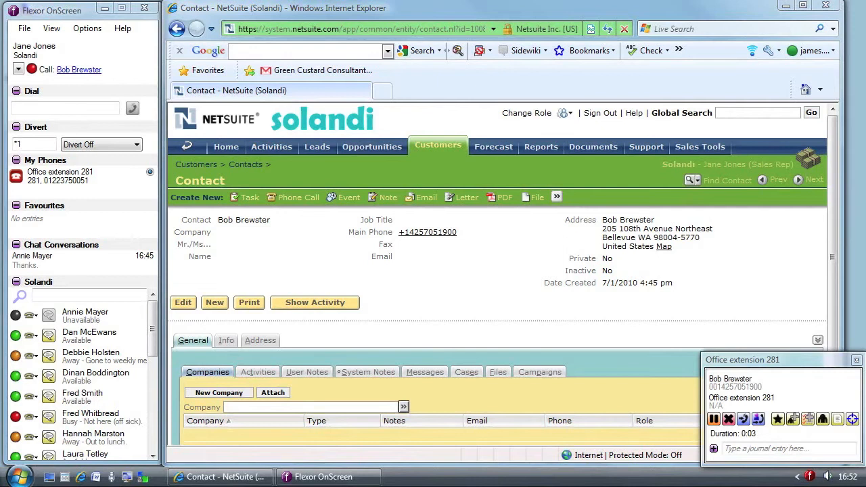
pyautogui.moveTo(727, 298)
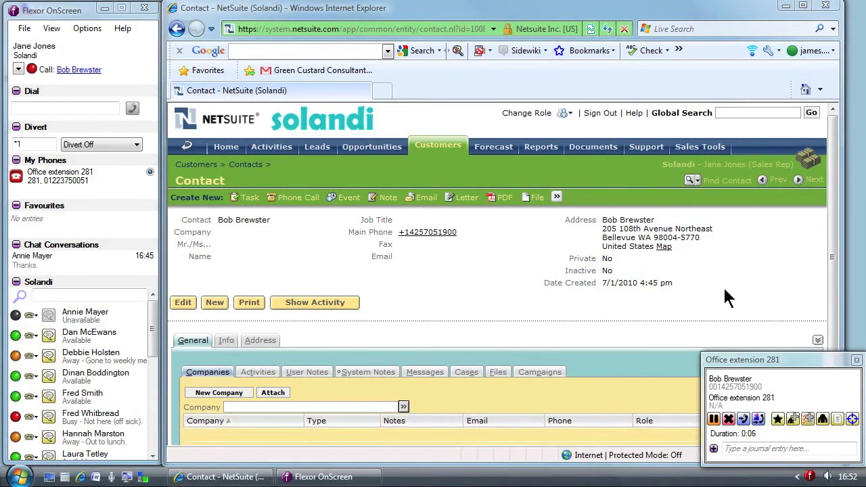
pyautogui.moveTo(700, 262)
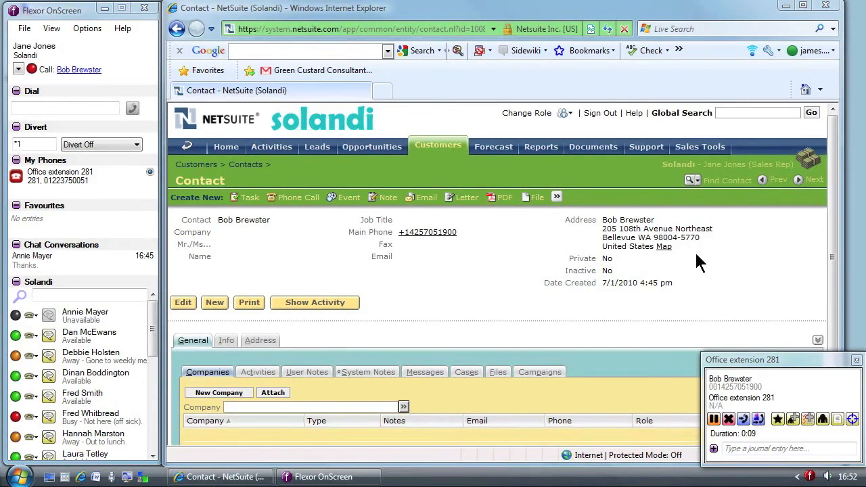
pyautogui.moveTo(837, 419)
pyautogui.write('Likes the product, and likely to purchase. Has a technical question.')
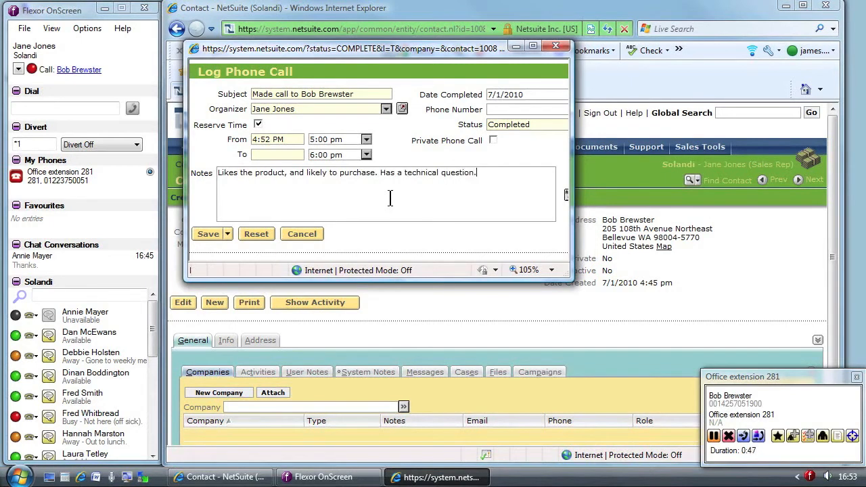
pyautogui.moveTo(93, 406)
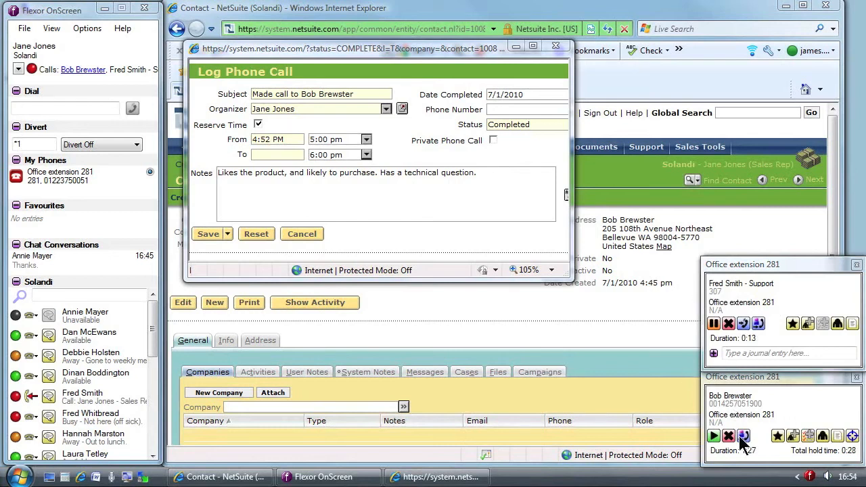
pyautogui.moveTo(743, 436)
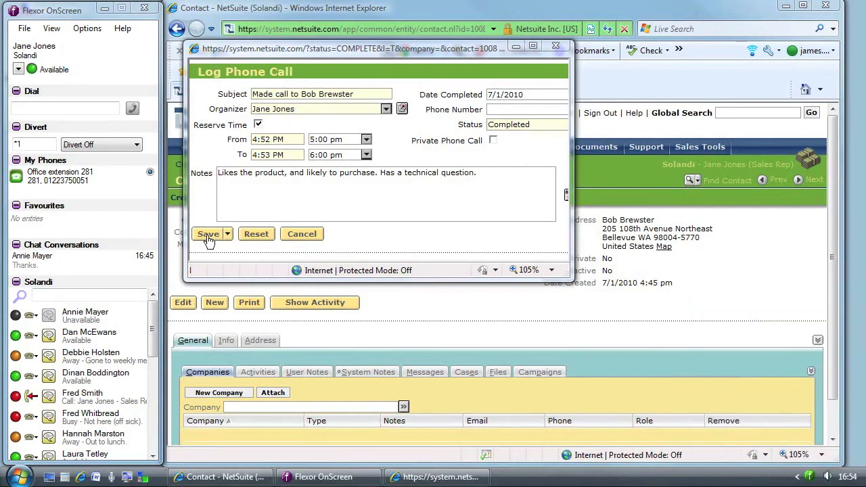
pyautogui.click(207, 233)
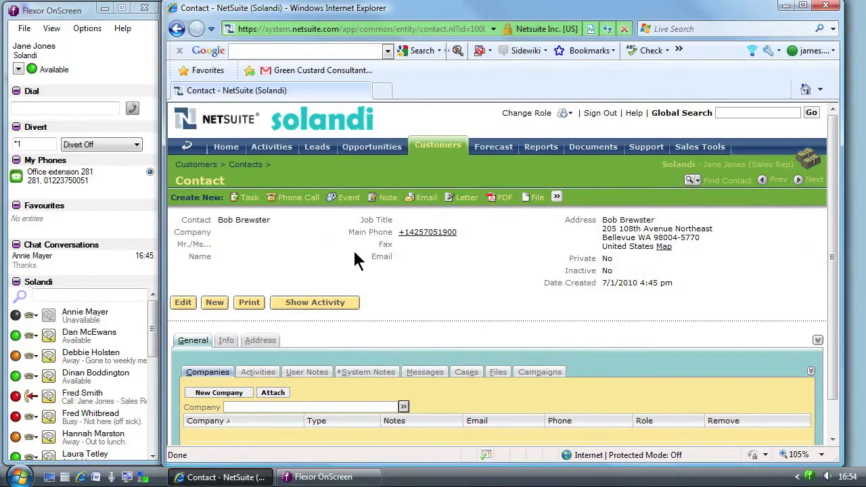
pyautogui.click(226, 146)
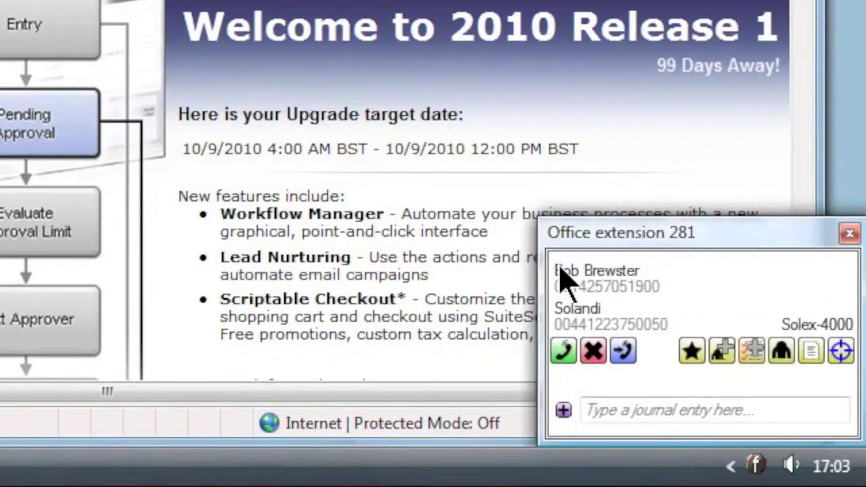
pyautogui.moveTo(602, 281)
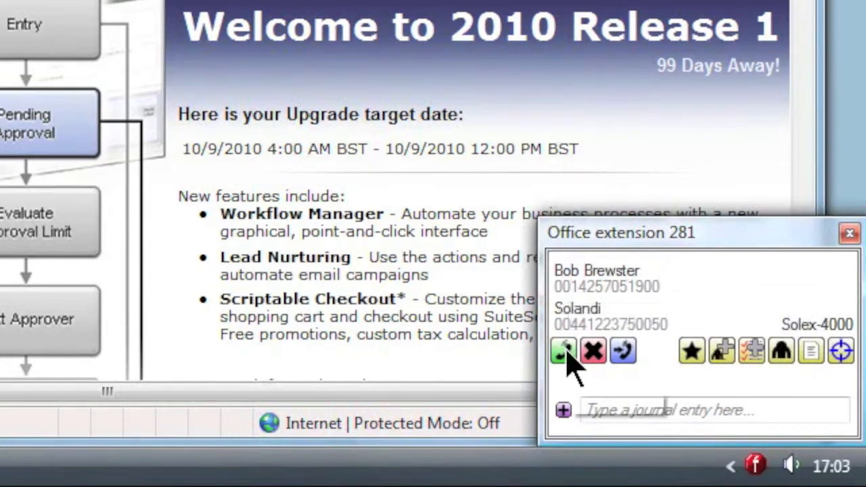
pyautogui.click(563, 350)
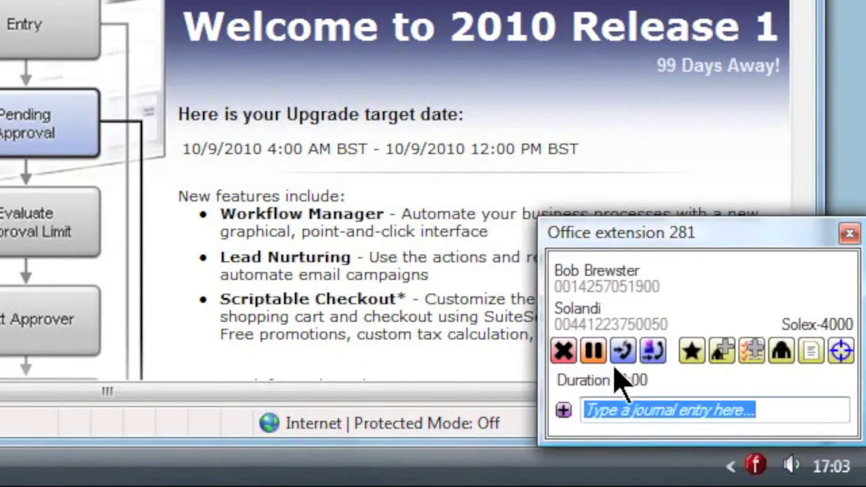
pyautogui.moveTo(781, 350)
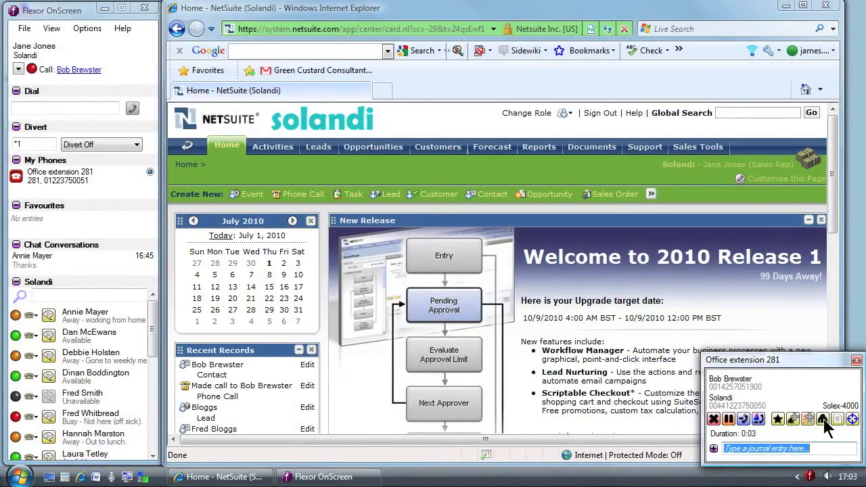
pyautogui.click(218, 364)
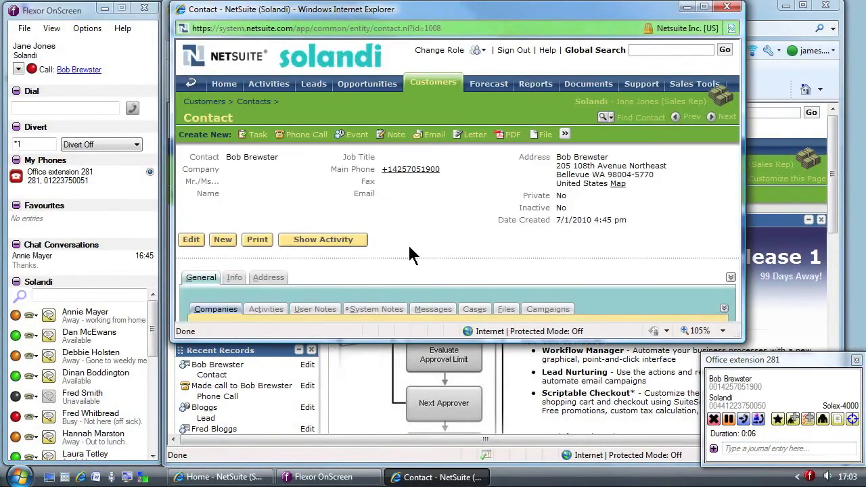
pyautogui.click(215, 309)
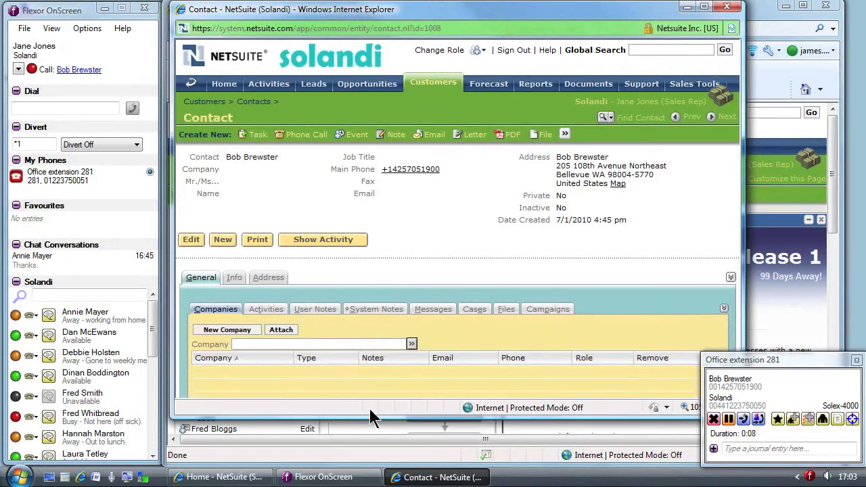
pyautogui.moveTo(253, 301)
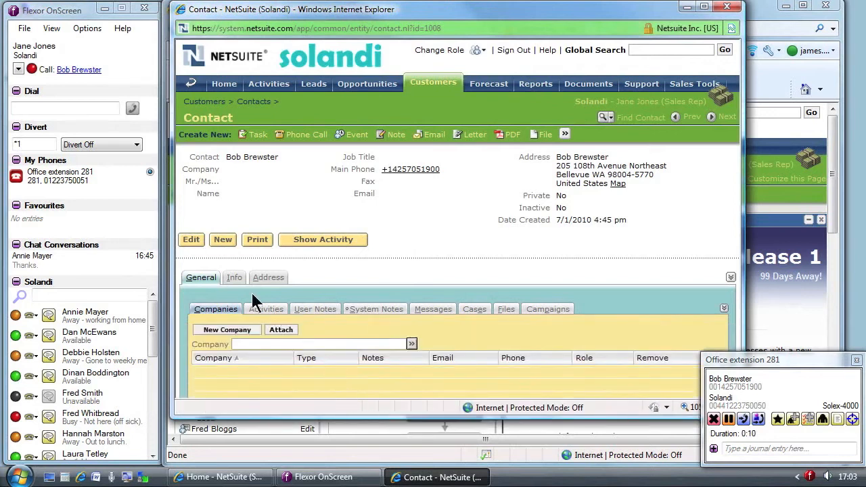
pyautogui.click(234, 277)
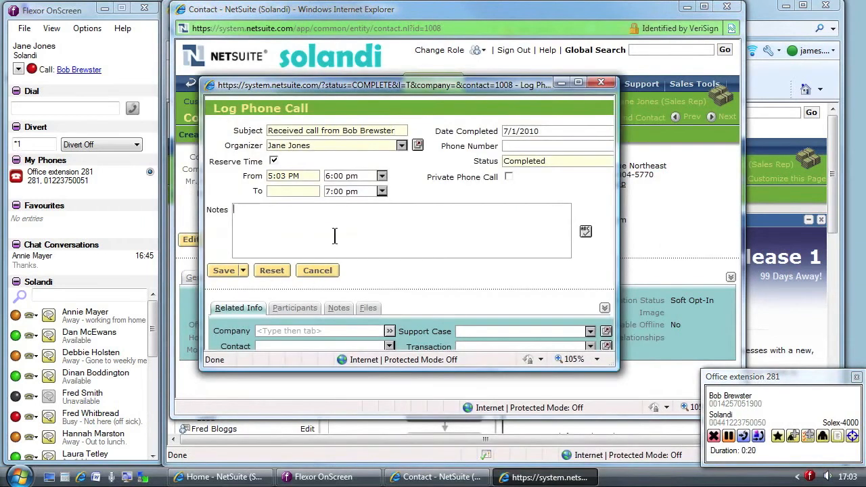
# - Note 'Now interested in 10 units. Able to offer special pricing.' and hang up the call
pyautogui.write('Now interested in 10 uni')
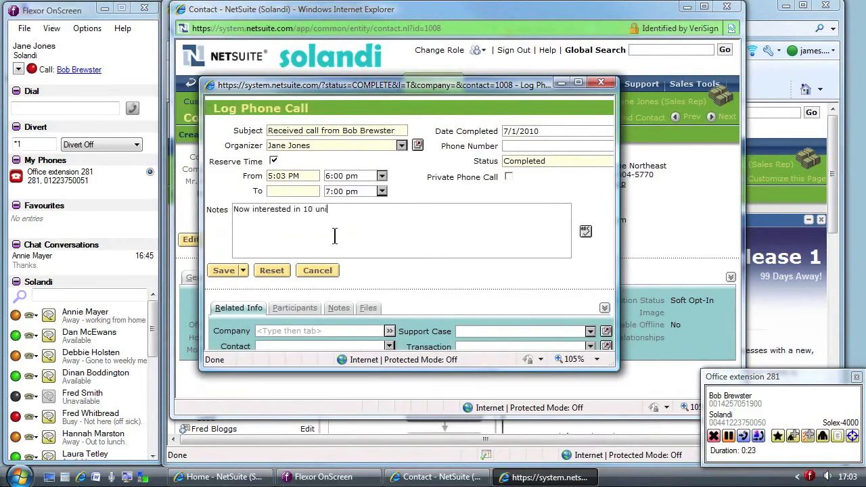
pyautogui.write('ts.')
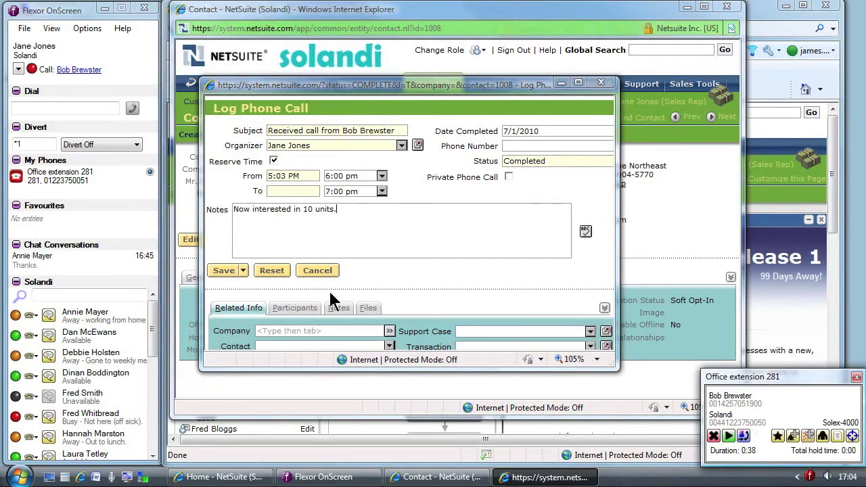
pyautogui.moveTo(91, 312)
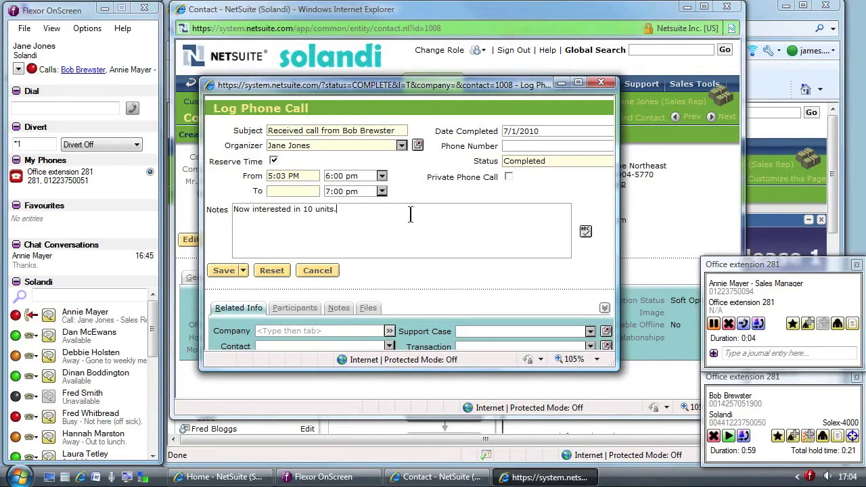
pyautogui.write('Able to offer speci')
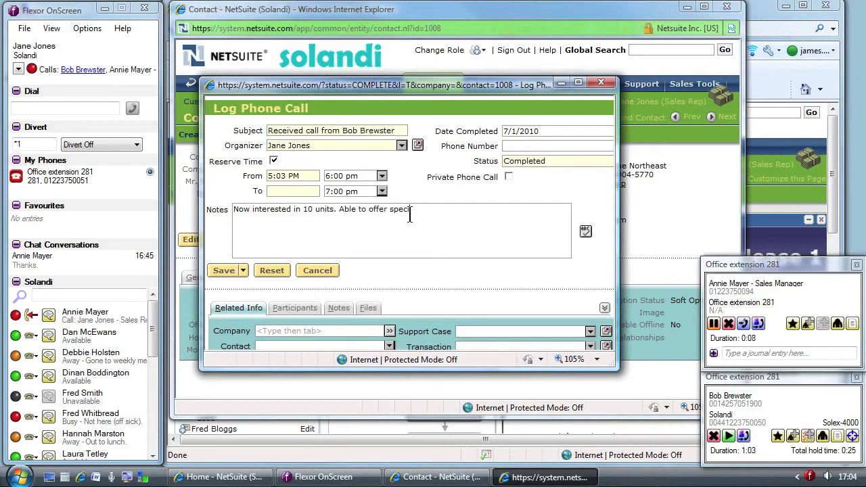
pyautogui.write('al pricing.')
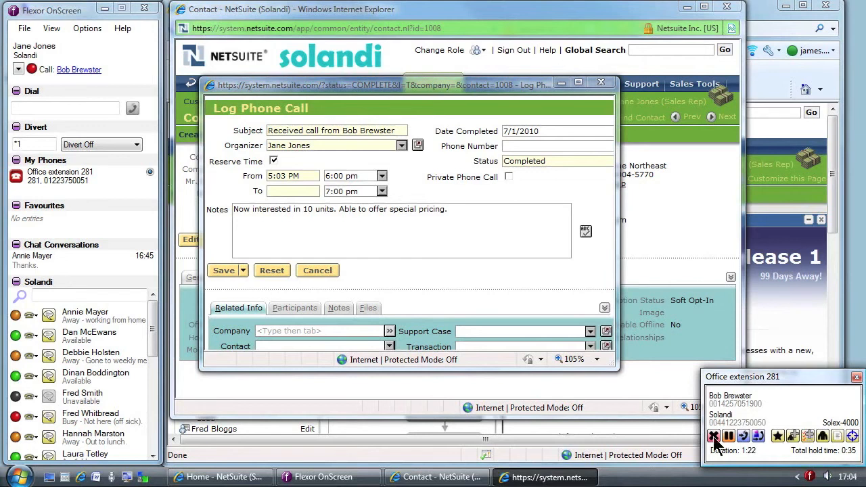
pyautogui.click(714, 436)
pyautogui.write('Wor')
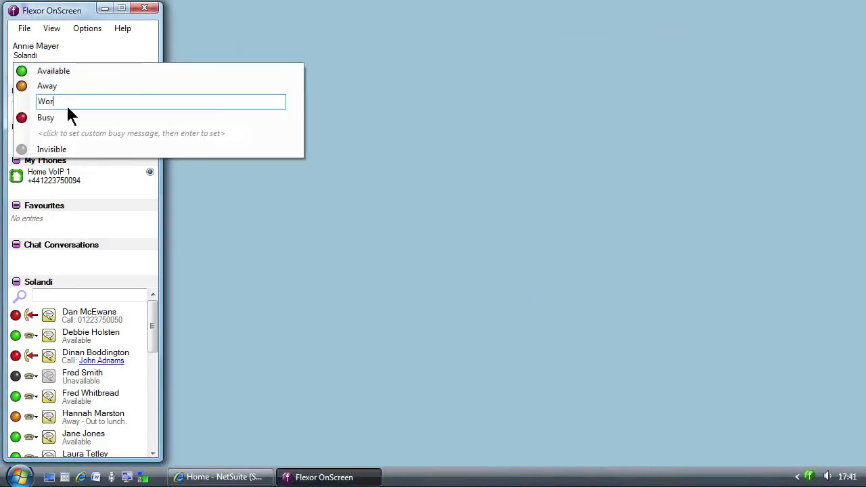
# - Confirm the Away status message 'Working from home.'
pyautogui.write('king from home.')
pyautogui.press('Return')
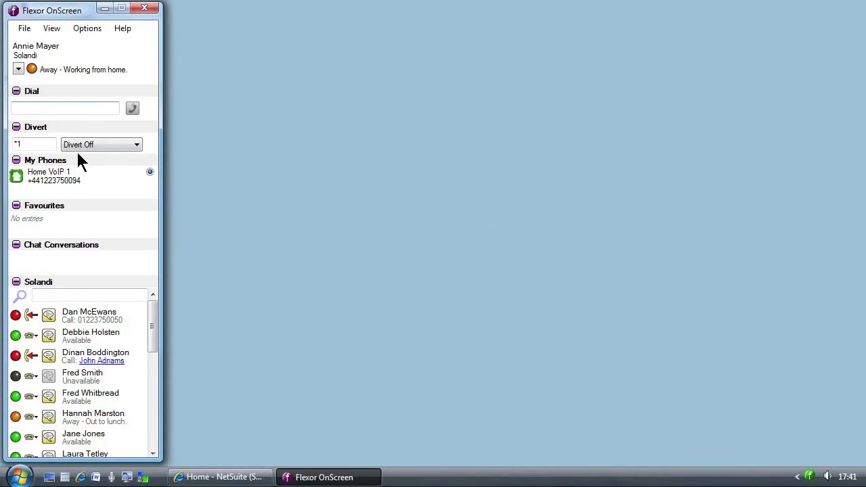
pyautogui.click(88, 294)
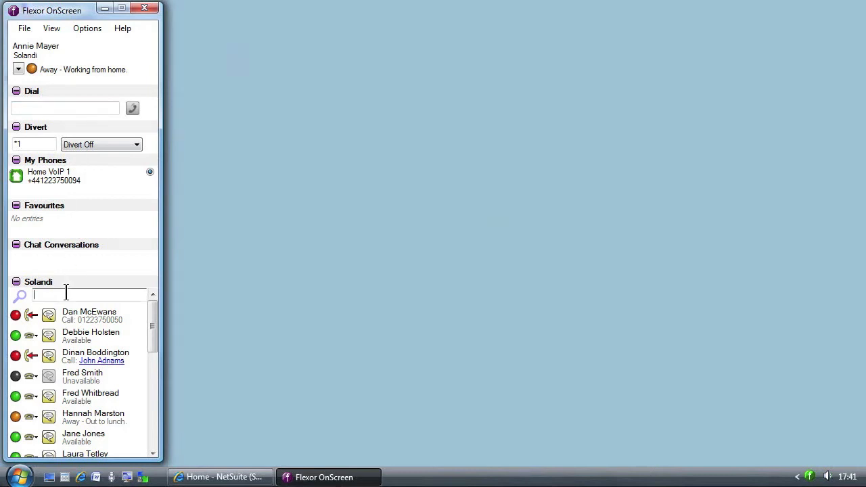
pyautogui.write('jane')
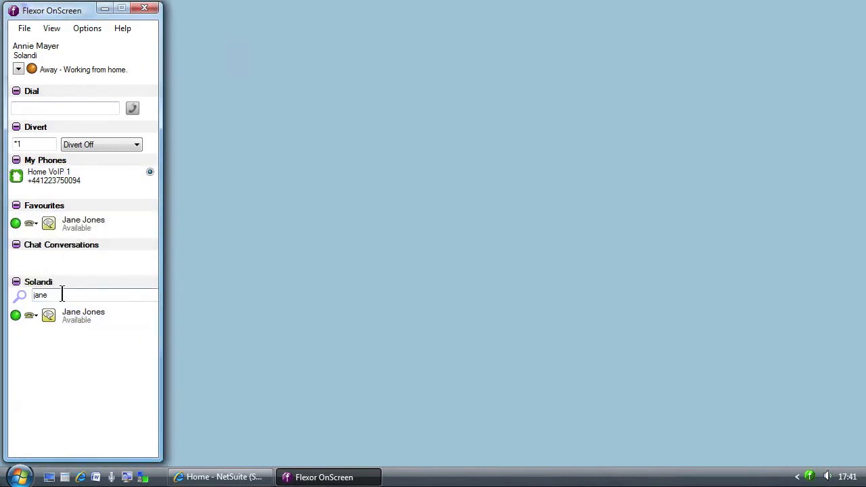
pyautogui.click(16, 281)
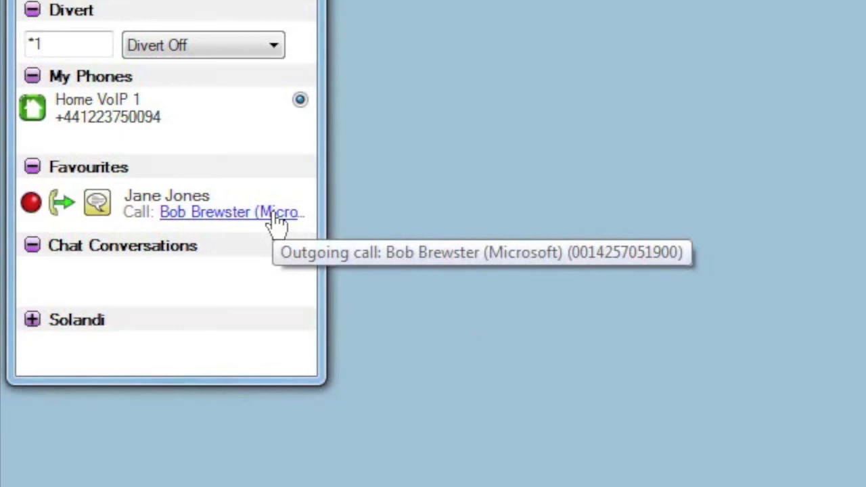
pyautogui.click(230, 211)
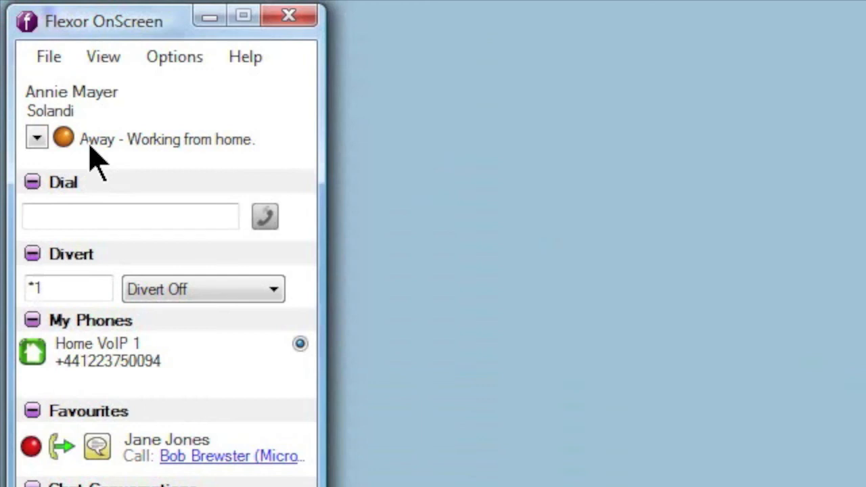
pyautogui.click(37, 138)
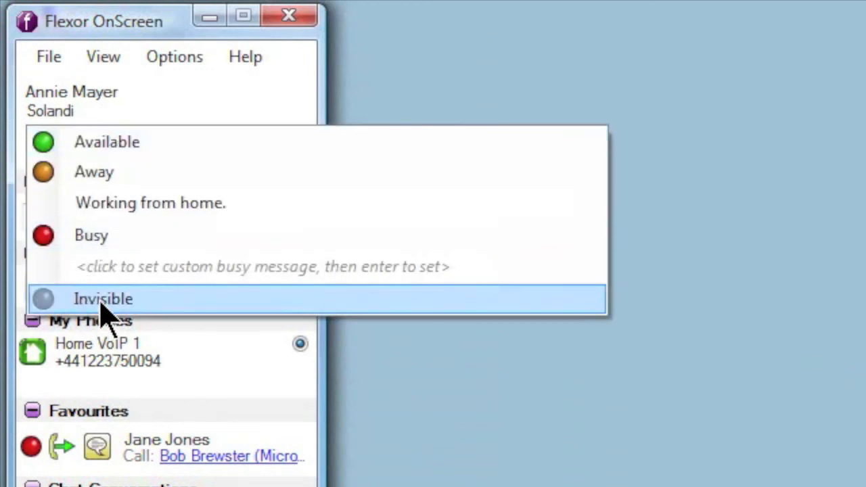
pyautogui.click(103, 298)
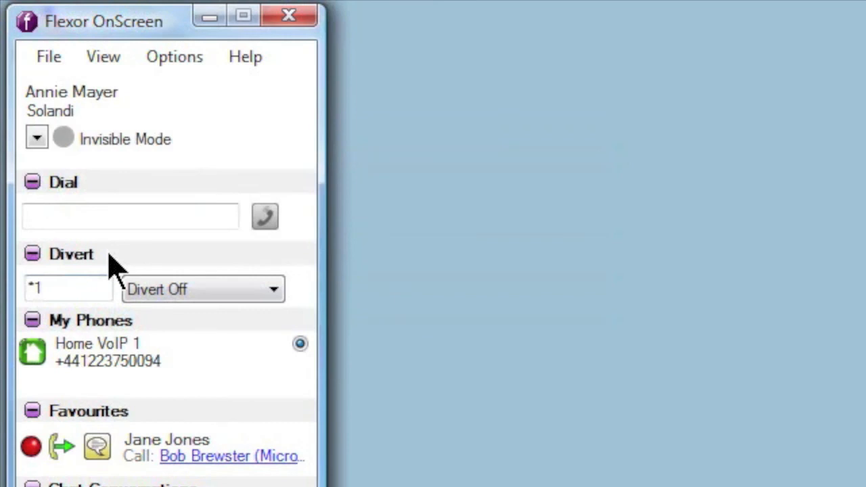
pyautogui.click(36, 137)
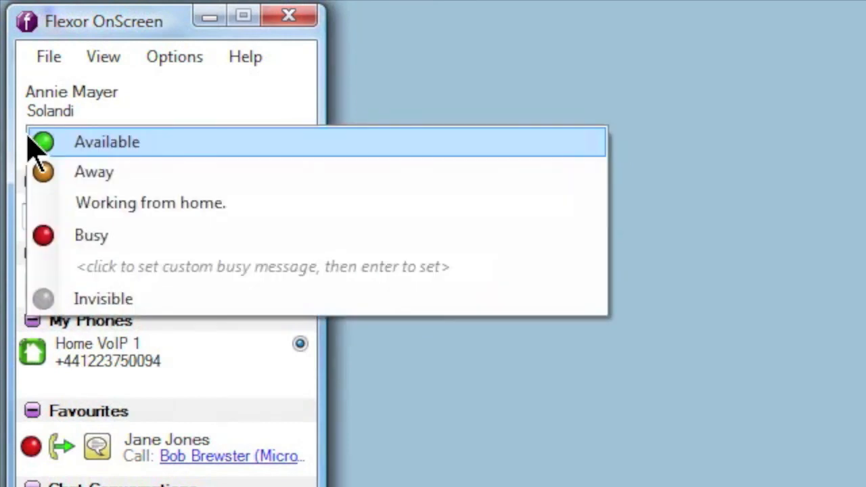
pyautogui.moveTo(51, 159)
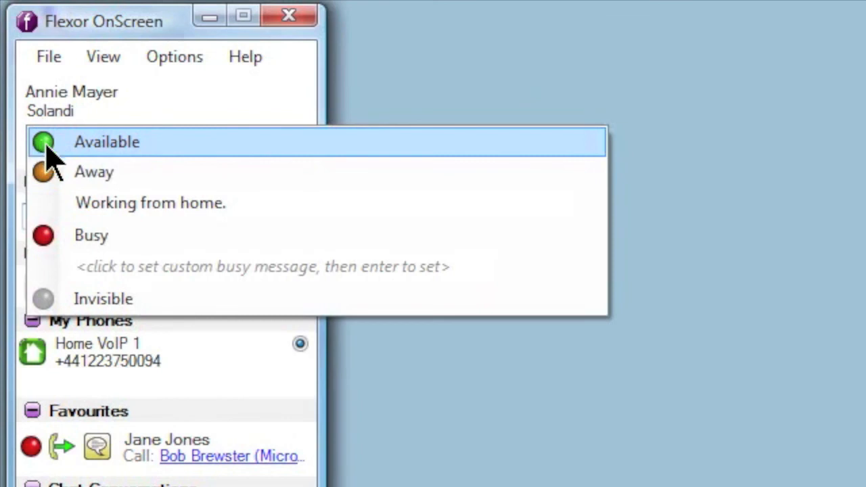
pyautogui.click(150, 202)
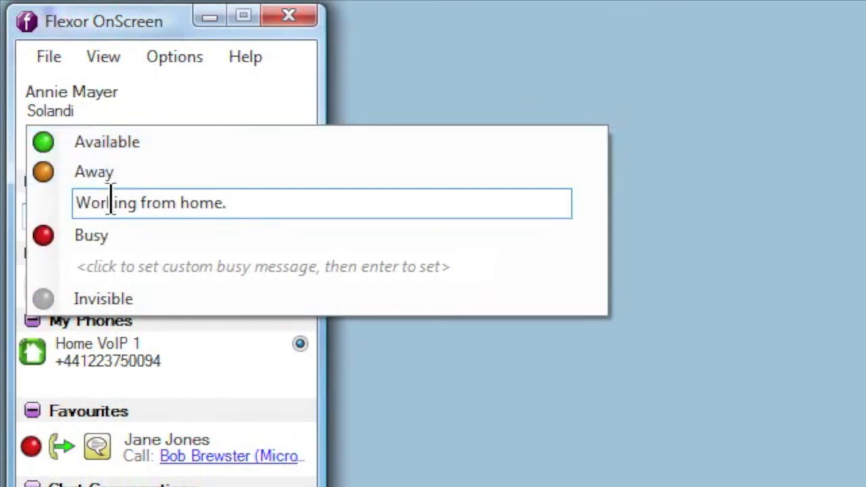